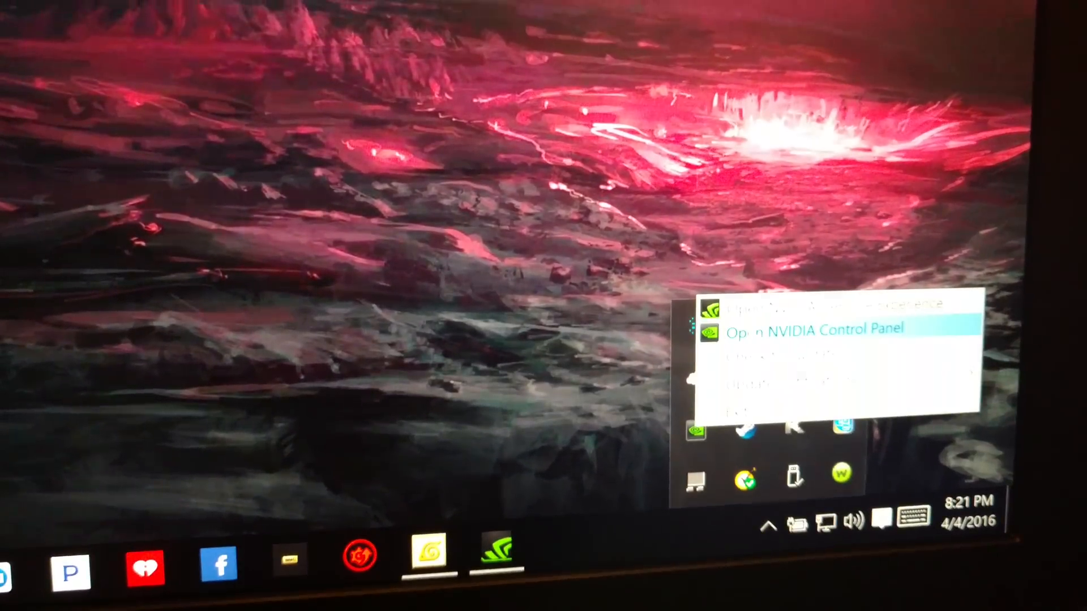
Launch the NVIDIA Control Panel from the NVIDIA system tray icon
click(818, 327)
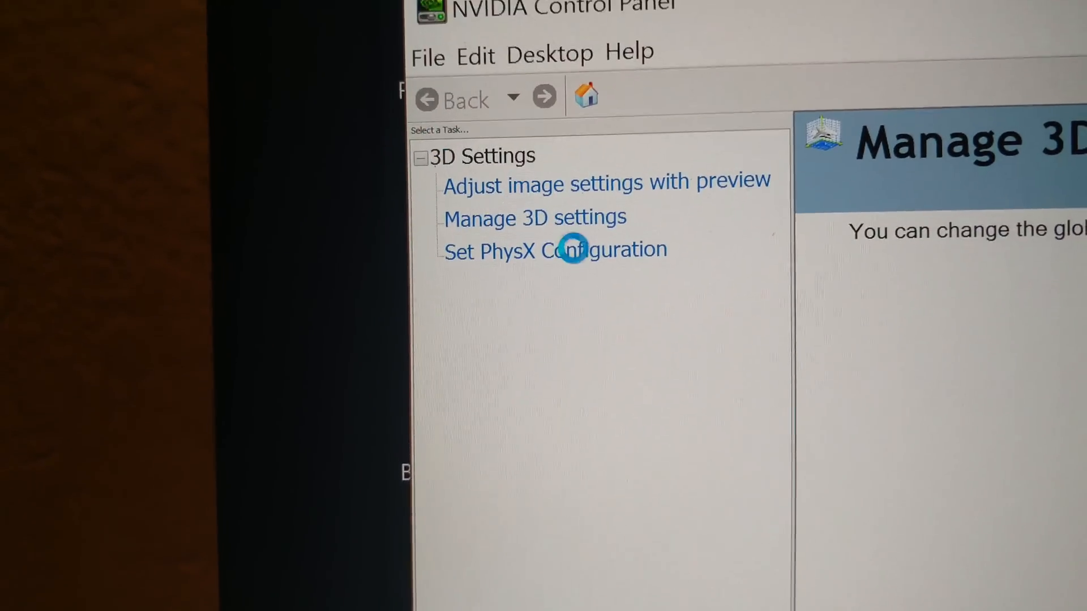
Go to Manage 3D settings and its Program Settings for the Naruto Shippuden game
click(534, 217)
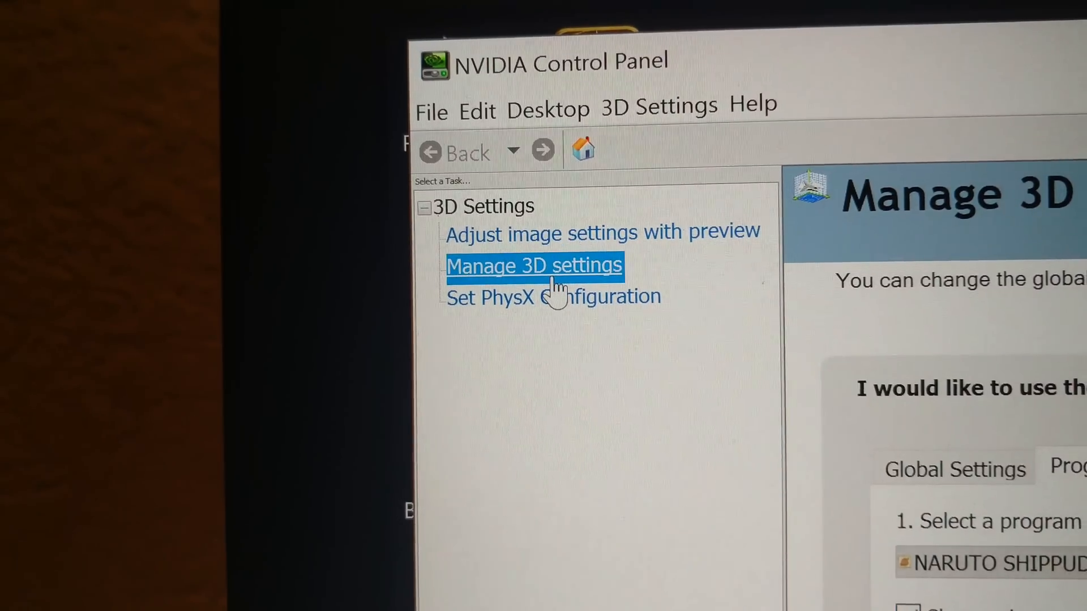
click(534, 266)
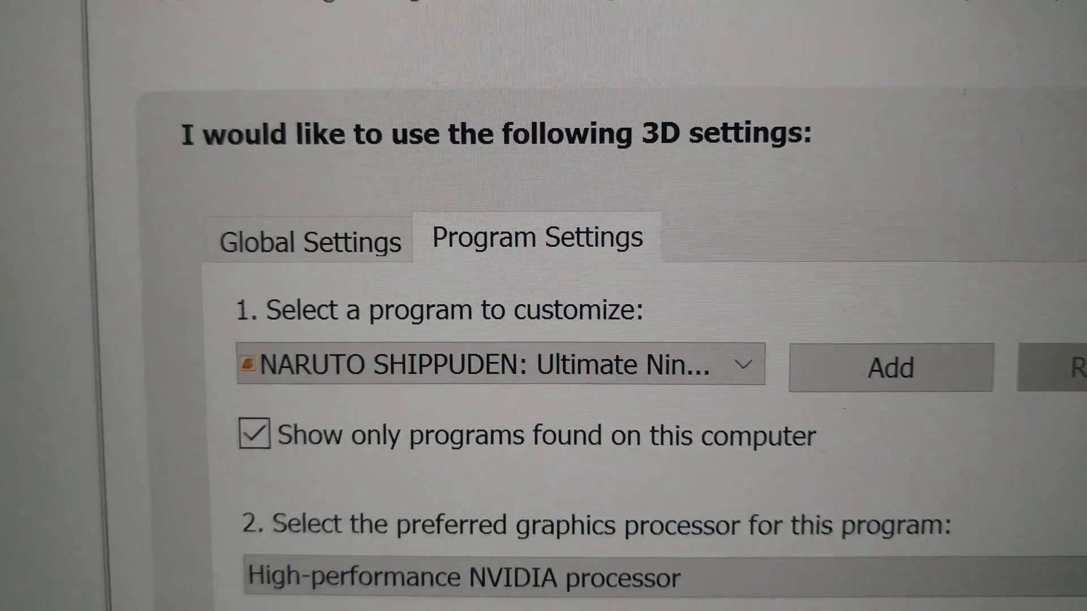
Open the Naruto game's preferred graphics processor dropdown to choose High-performance NVIDIA processor
scroll(down, 3)
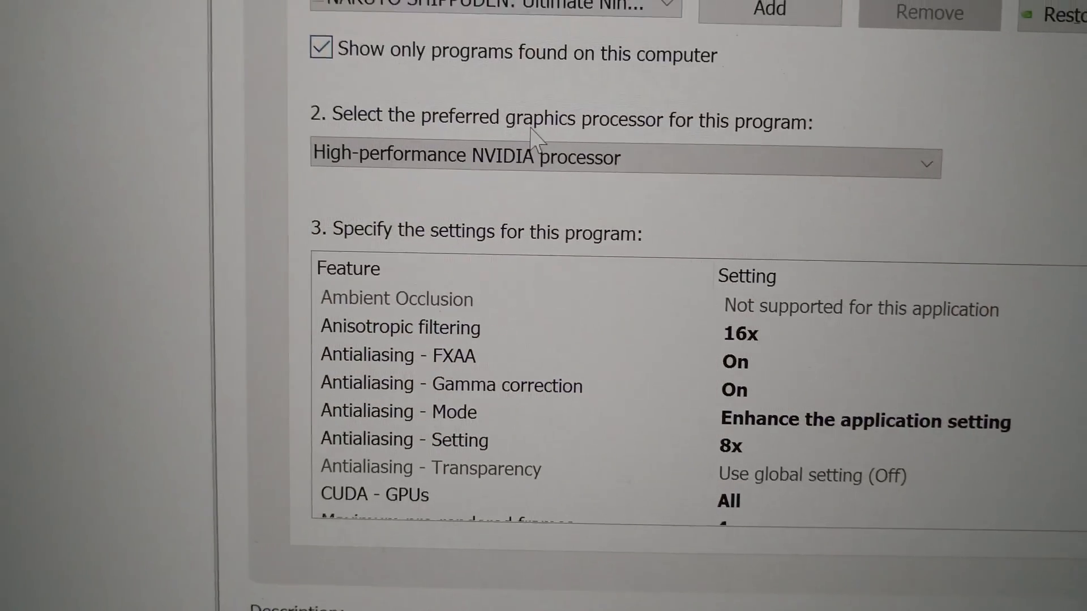
click(624, 164)
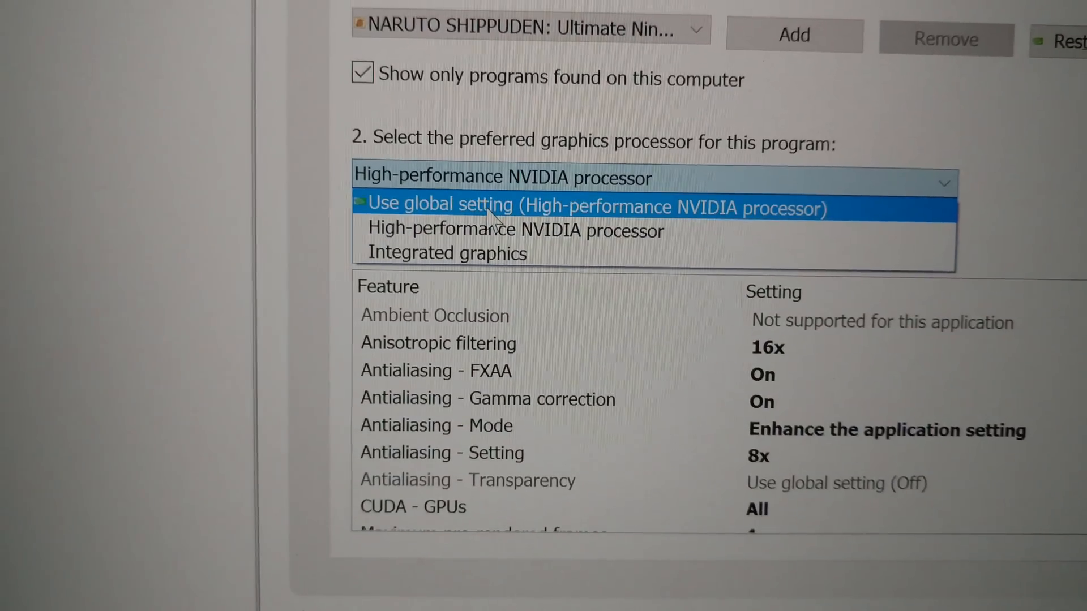